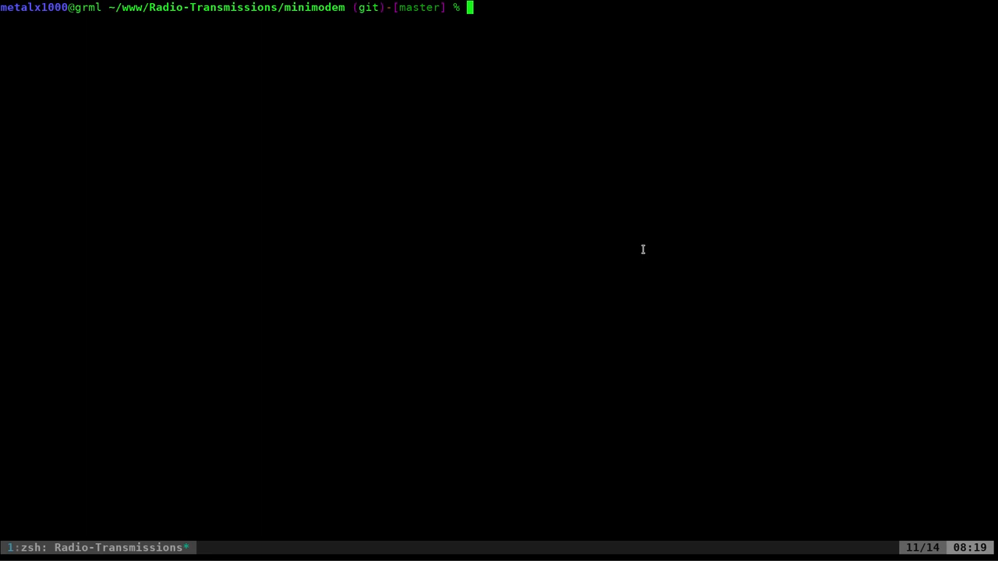
# - Begin composing the base64 command at the prompt in the minimodem folder
pyautogui.write('base')
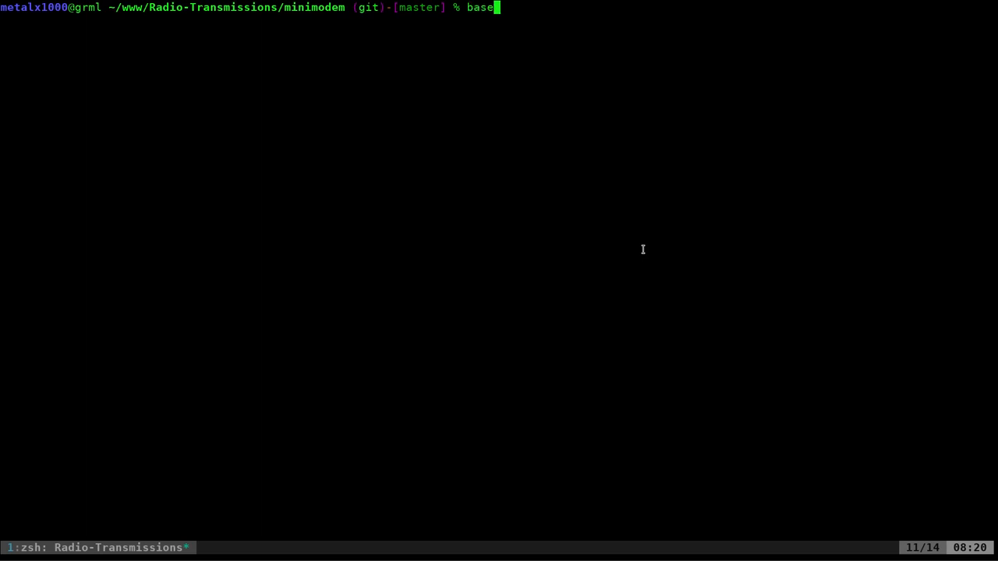
pyautogui.write('64')
pyautogui.write('ls')
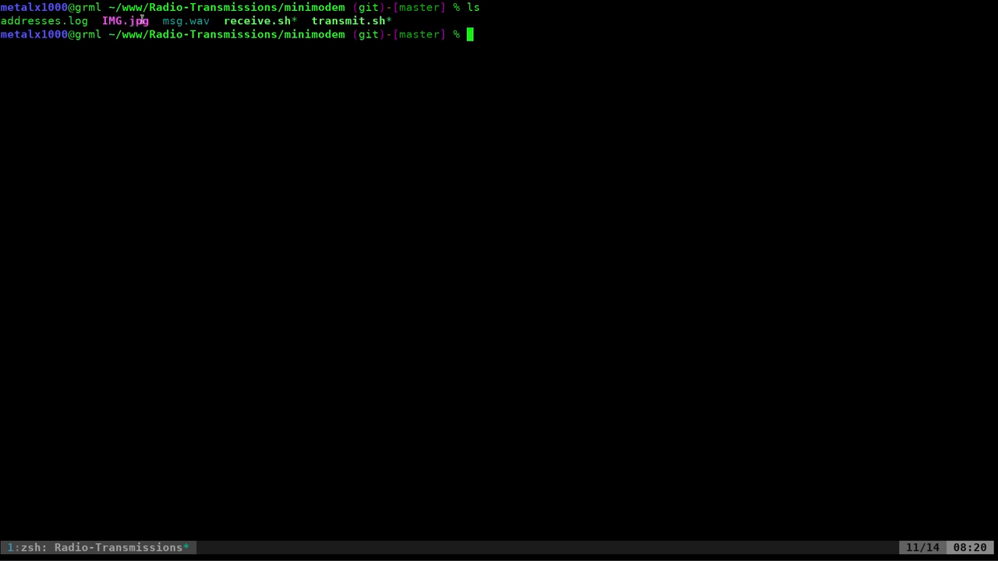
# - Preview IMG.jpg as base64 text with base64 IMG.jpg
pyautogui.write('base')
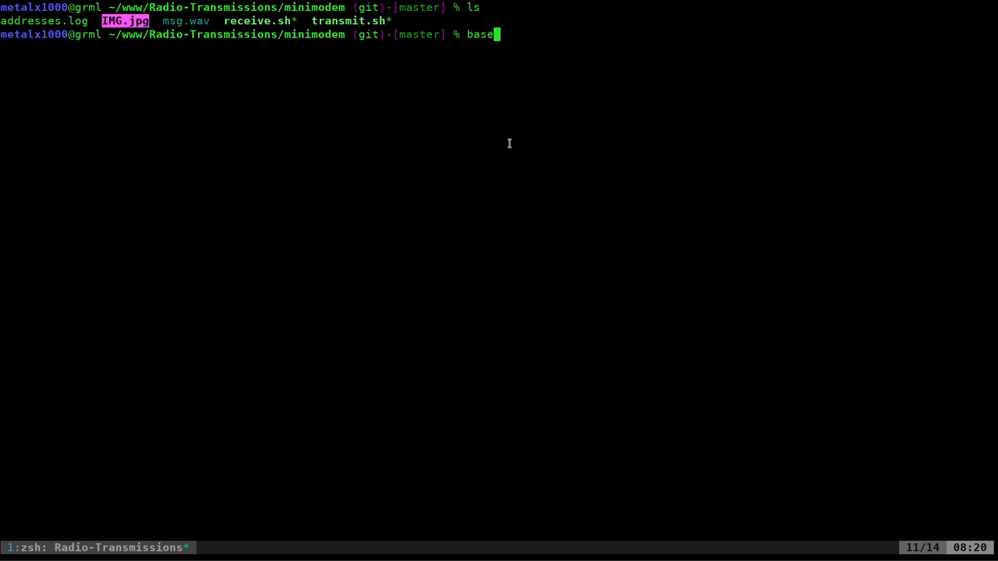
pyautogui.write('64')
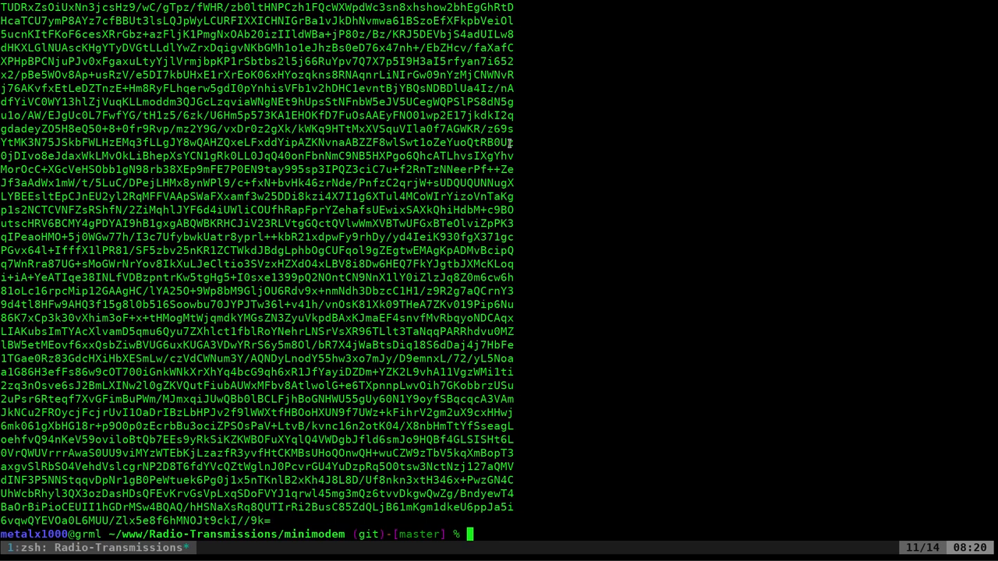
# - Transmit base64 IMG.jpg through minimodem --tx 1200 into img.wav
pyautogui.write('base64 IMG.jpg|minimodem --')
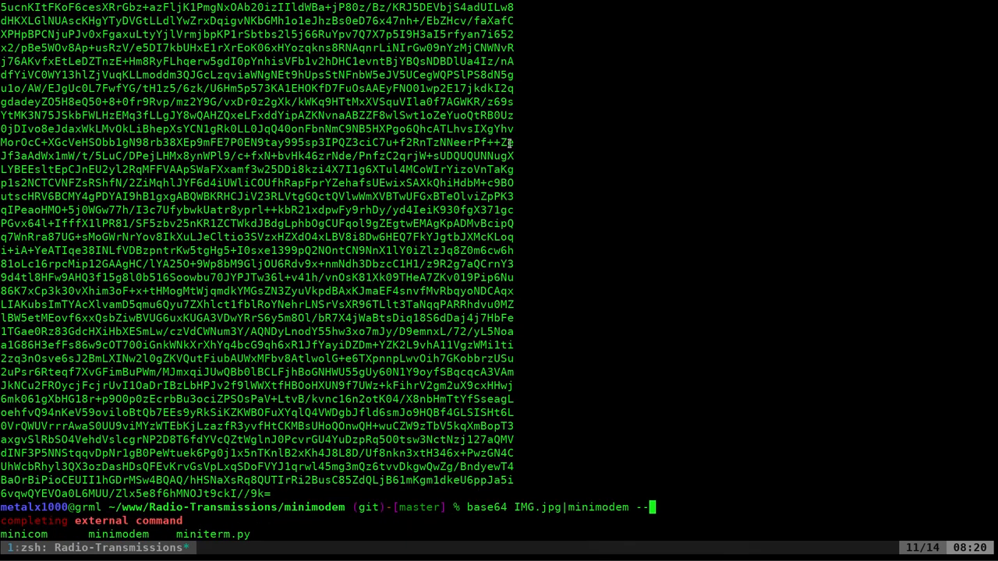
pyautogui.write('tx 12')
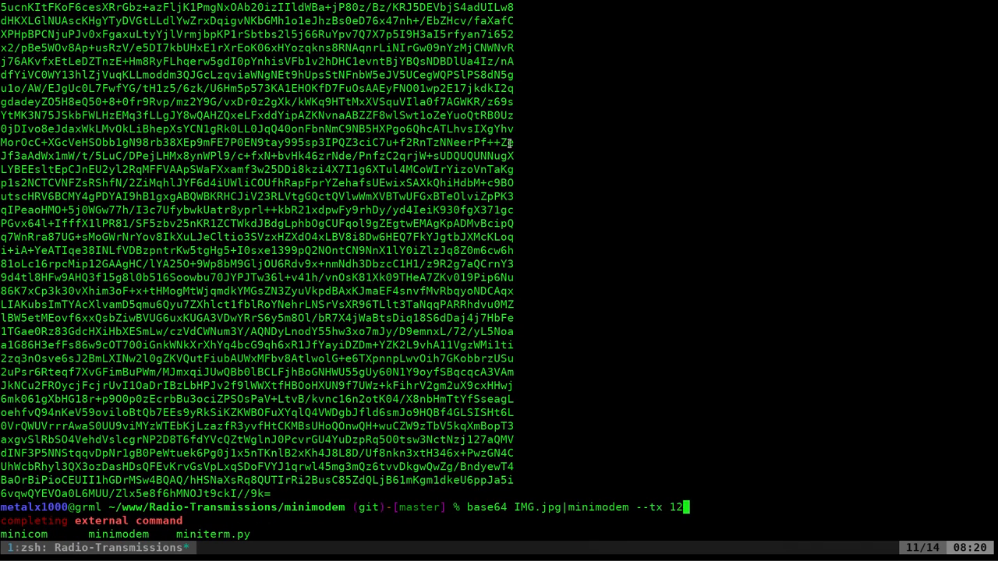
pyautogui.write('00')
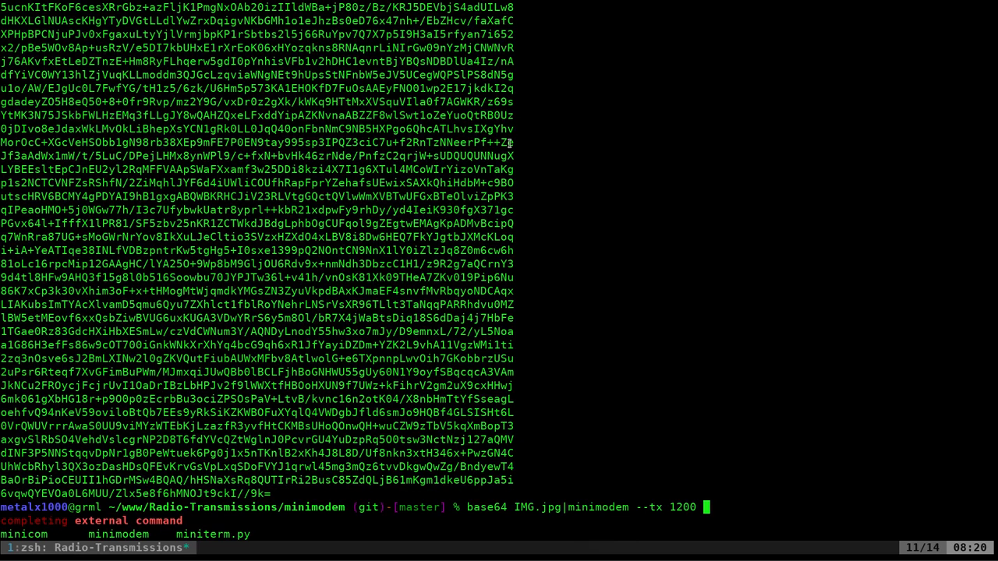
pyautogui.write('-f')
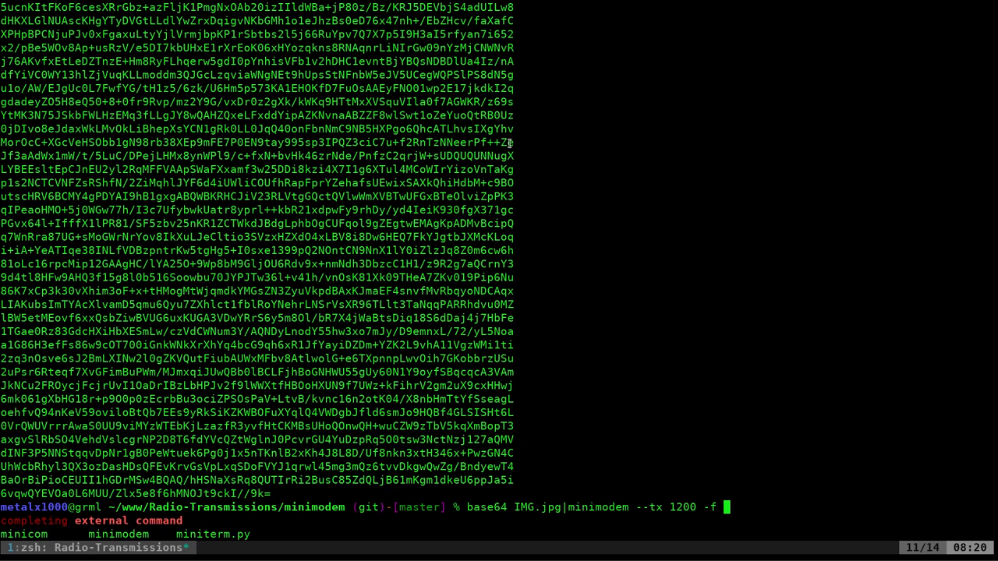
pyautogui.write('img.wav')
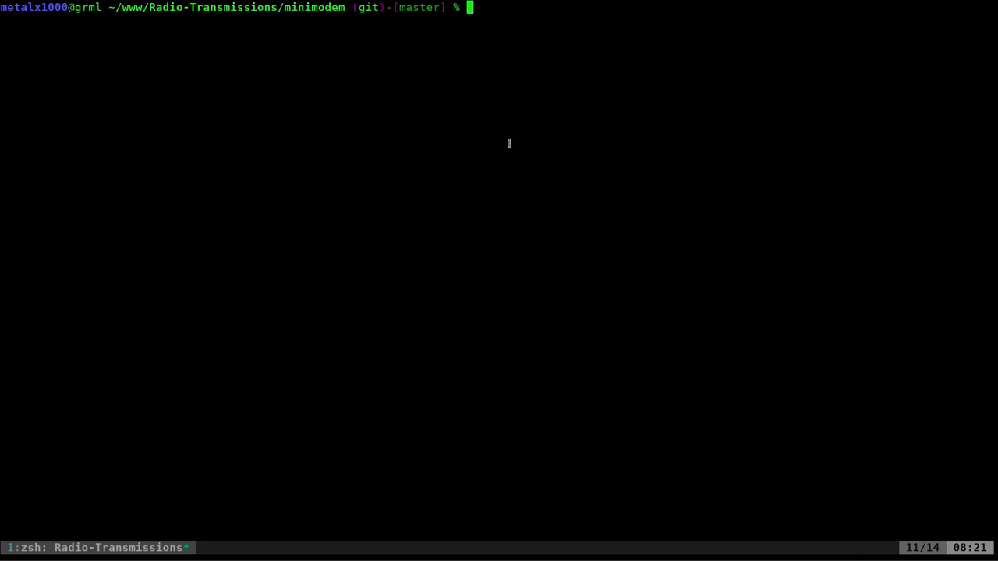
# - List the folder with ls -lha showing img.wav at 26M versus IMG.jpg at 25K
pyautogui.write('ls -lha')
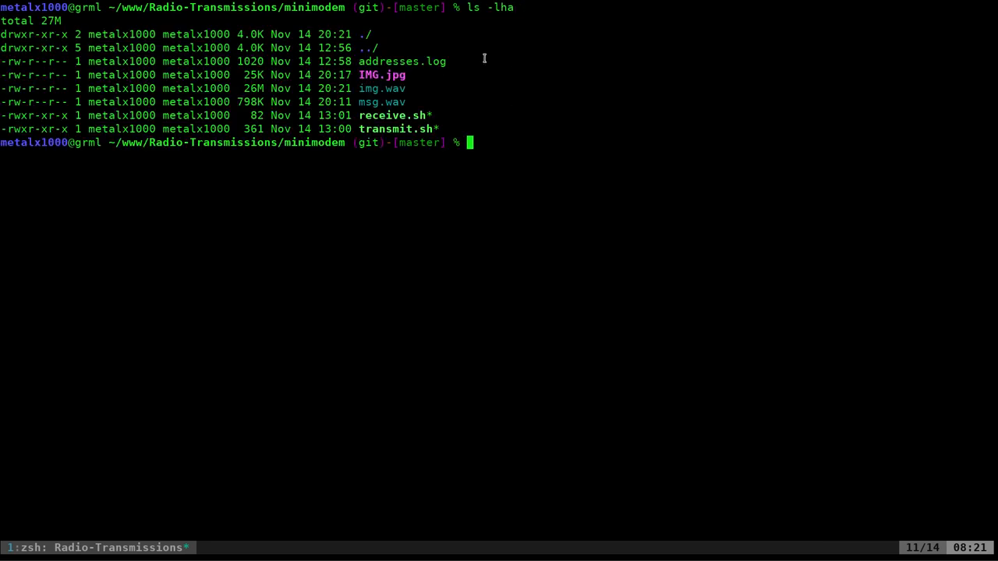
pyautogui.doubleClick(380, 87)
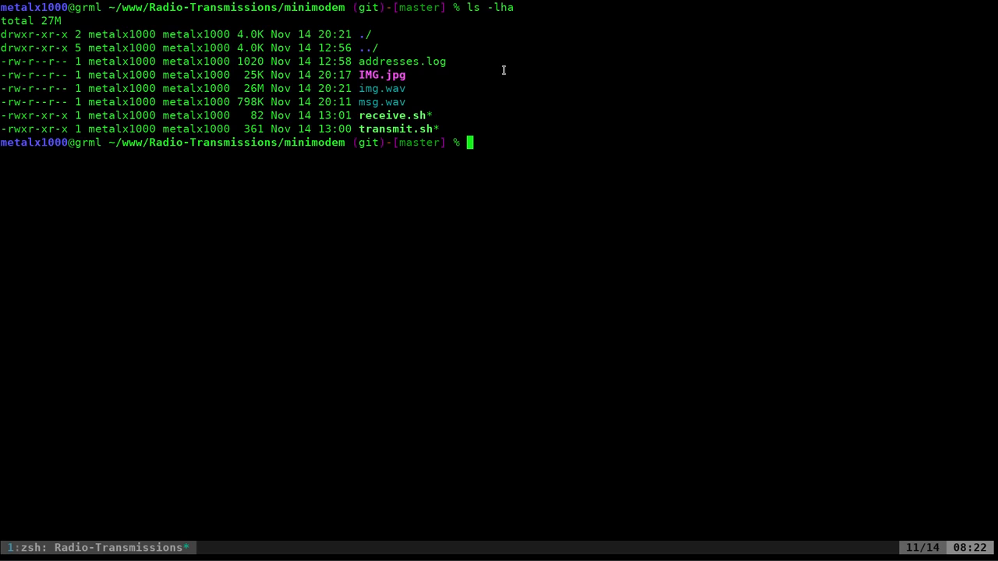
# - Play the modem audio briefly with mpv, then start a minimodem command
pyautogui.write('mpv msg.wav')
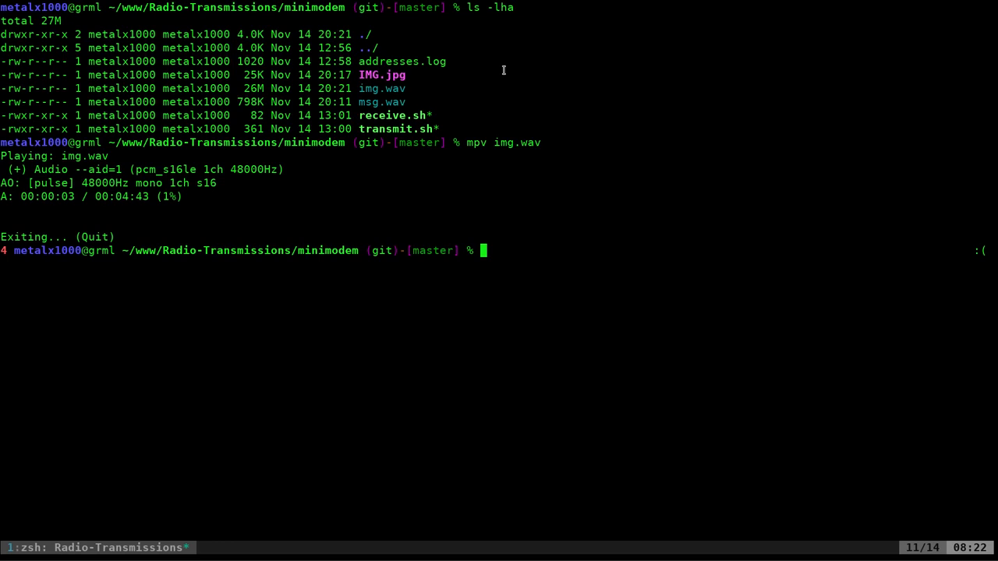
pyautogui.write('minimodem --rx')
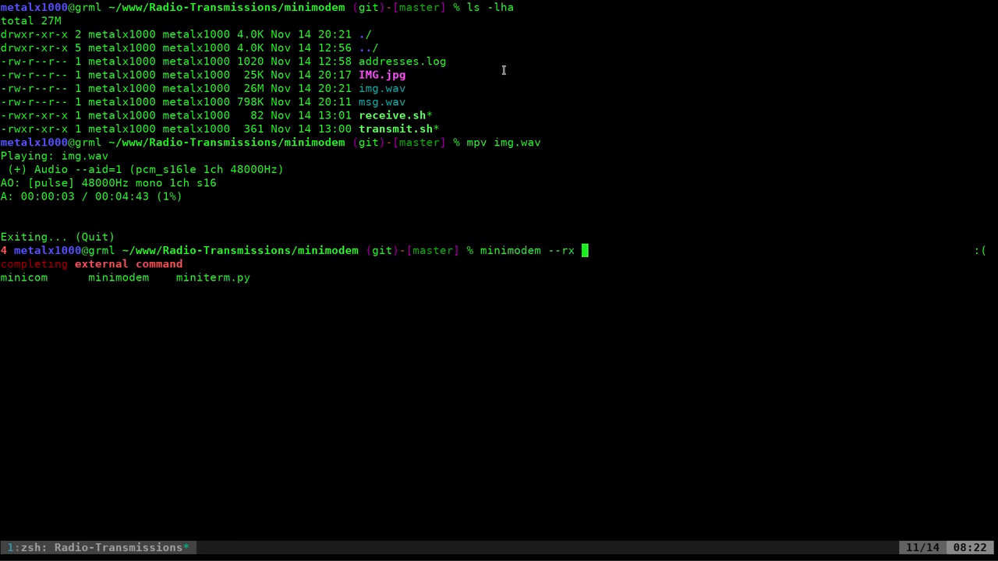
# - Decode msg.wav with minimodem --rx 1200 back into its address list
pyautogui.write('1200')
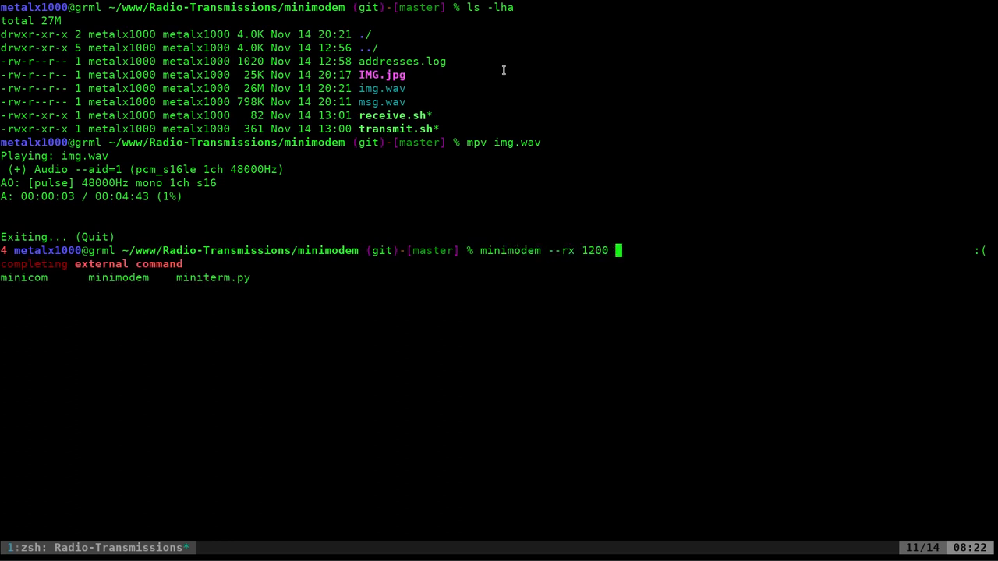
pyautogui.write('-f msg.wav')
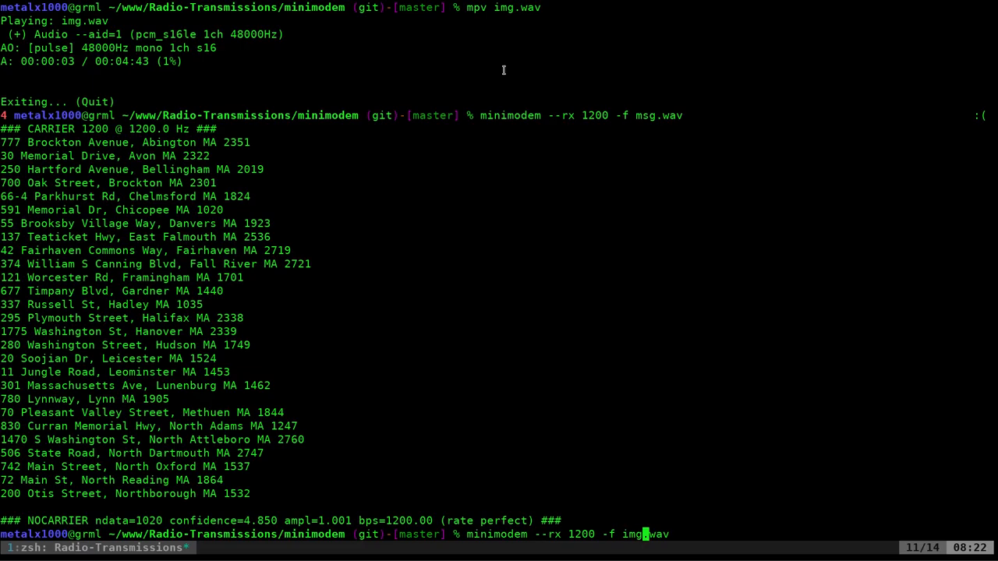
pyautogui.press('Return')
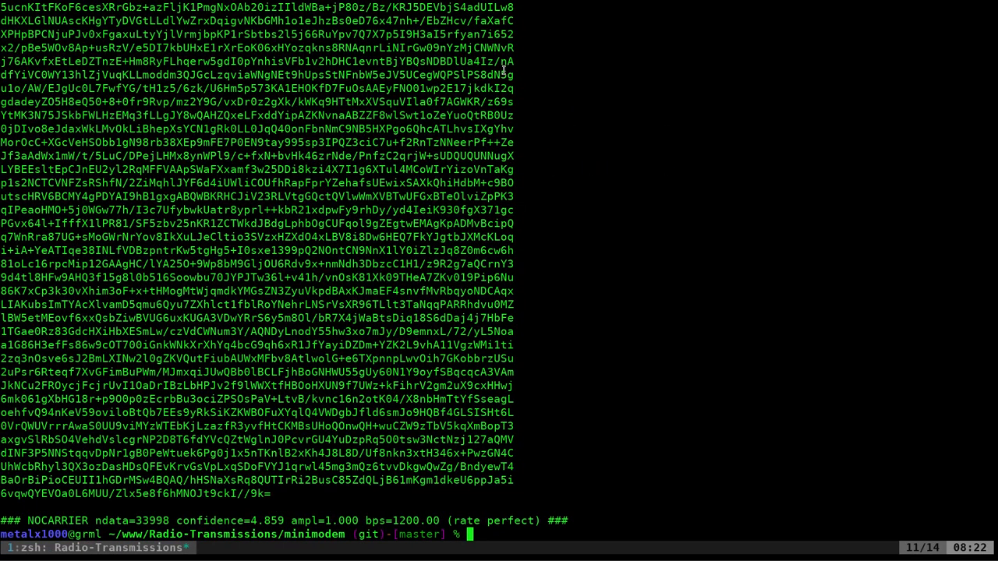
# - Decode img.wav with minimodem --rx 1200 into base64 text piped through base64 -d
pyautogui.write('minimodem --rx 1200 -f img.wav|ba')
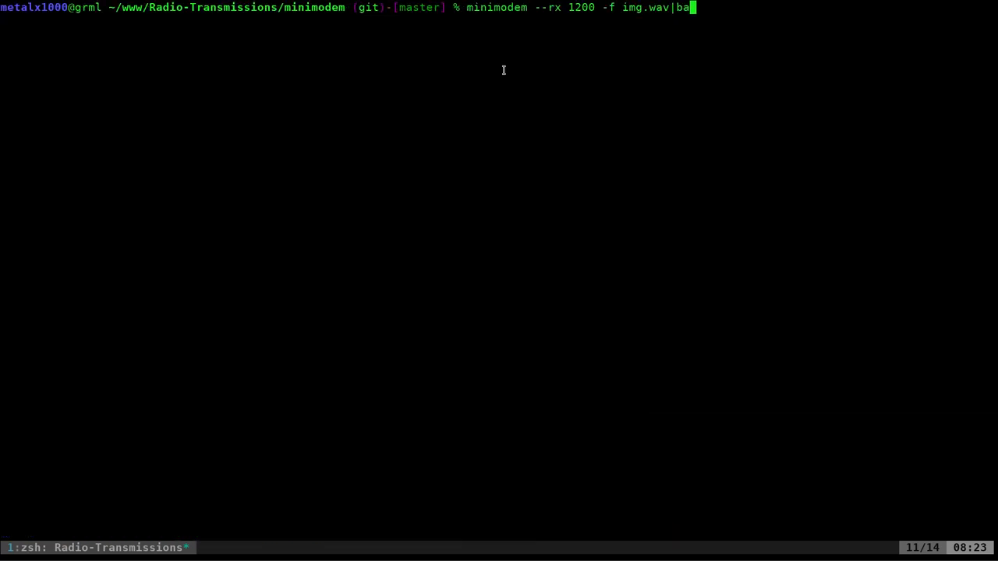
pyautogui.write('se64')
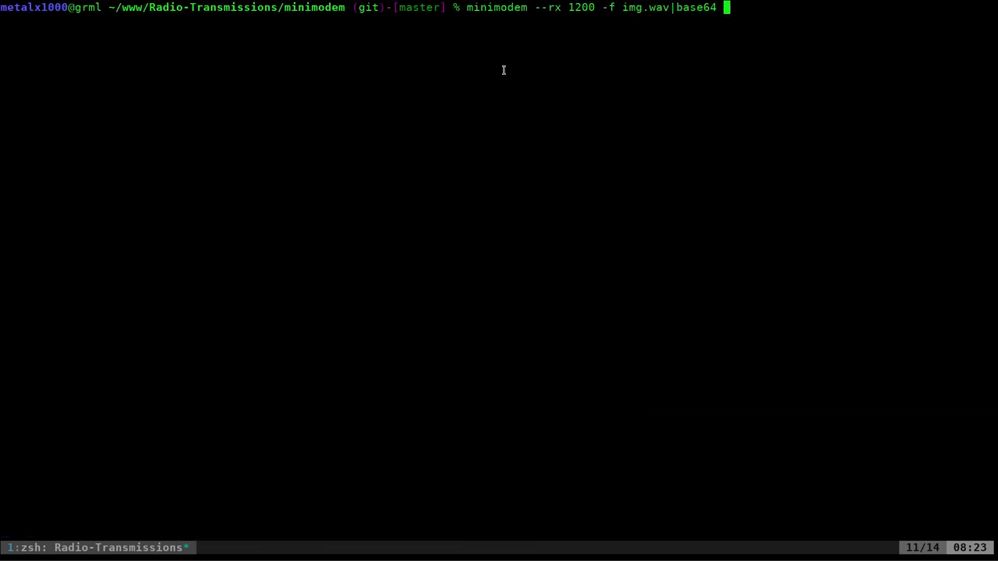
pyautogui.write('-d')
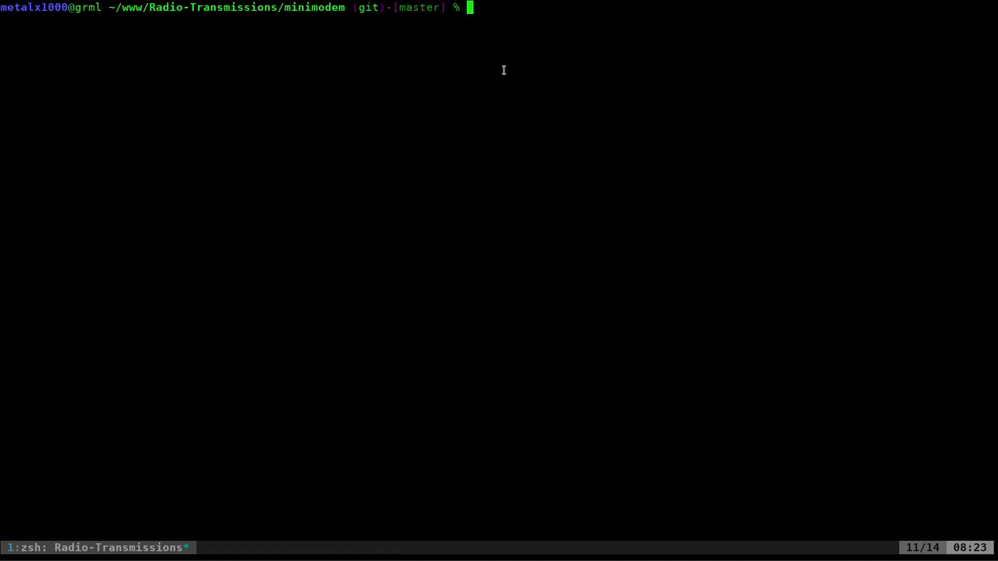
# - Compose minimodem --rx 1200 -f img.wav|base64 -d > image.jpg to recover the picture
pyautogui.write('minimodem --rx 1200 -f img.wav|base64 -d >')
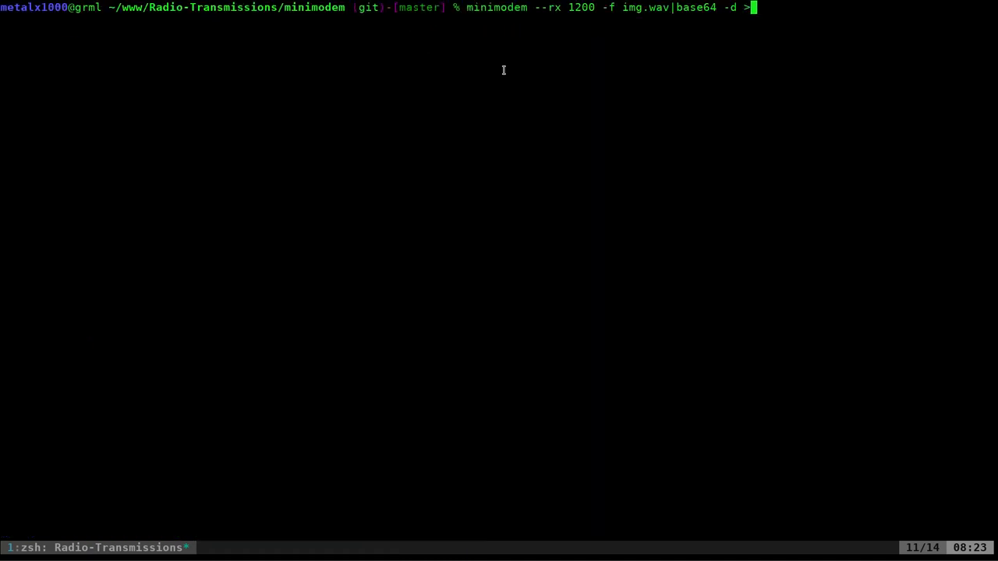
pyautogui.write('img.')
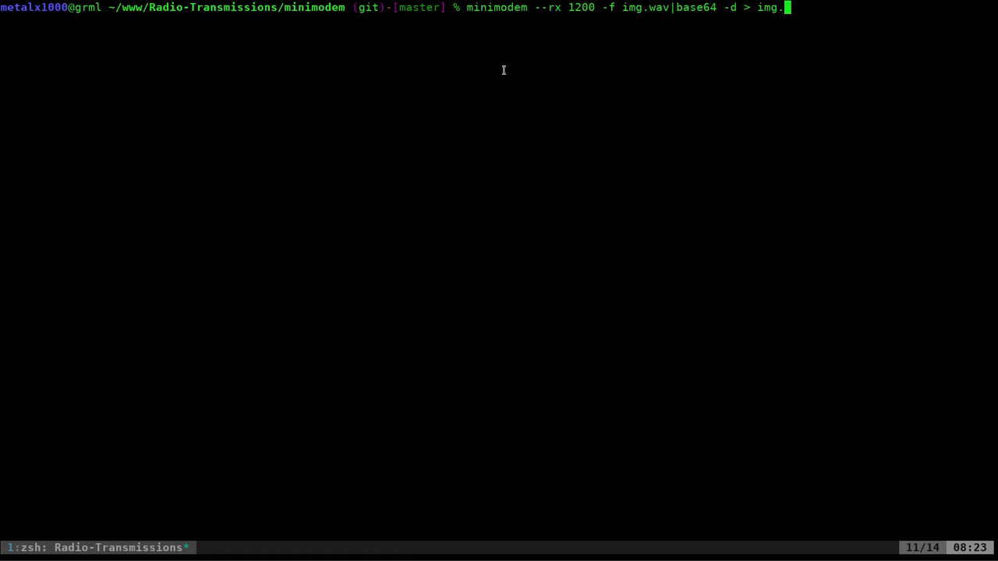
pyautogui.write('jpg')
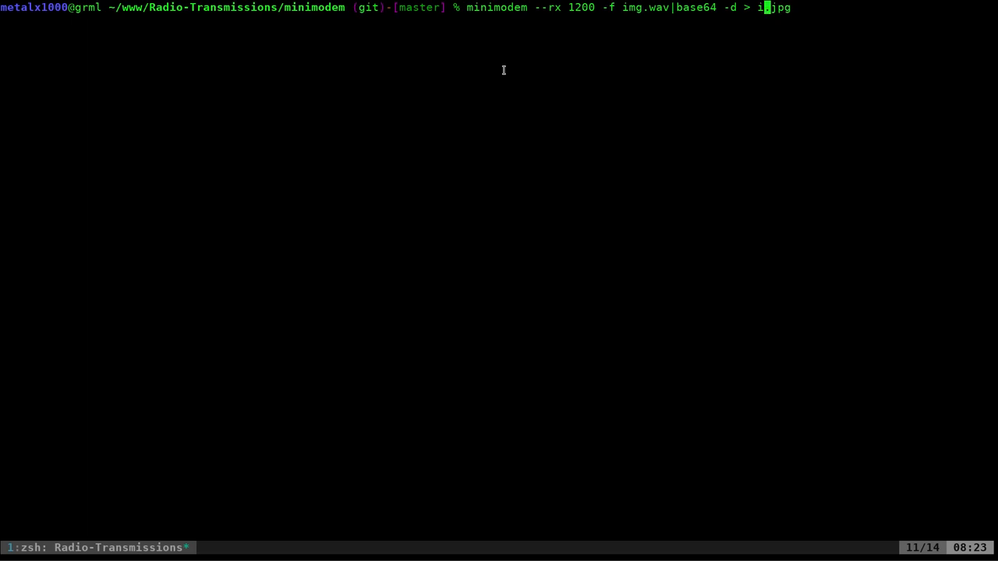
pyautogui.write('mage')
pyautogui.write('ls -lha')
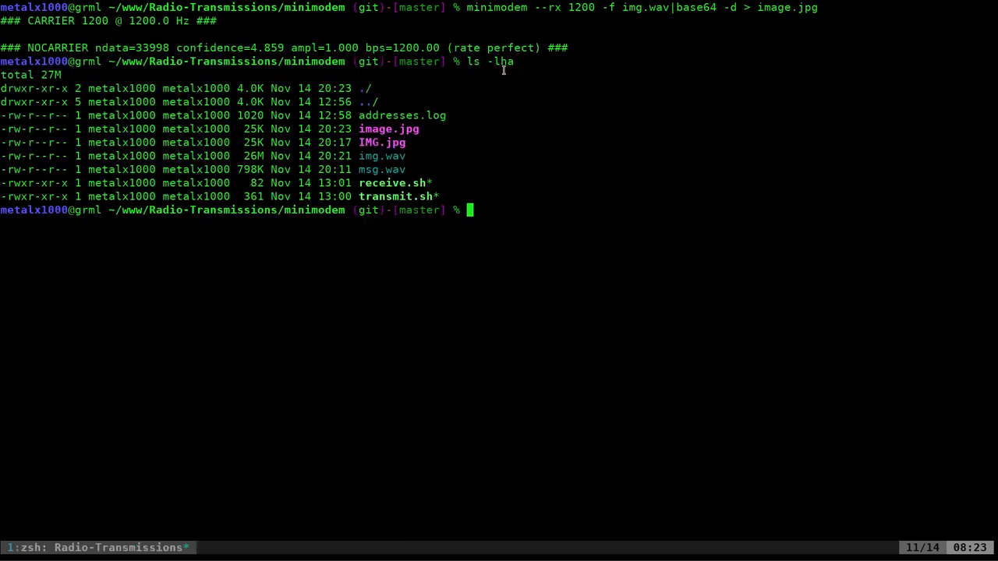
pyautogui.moveTo(376, 143)
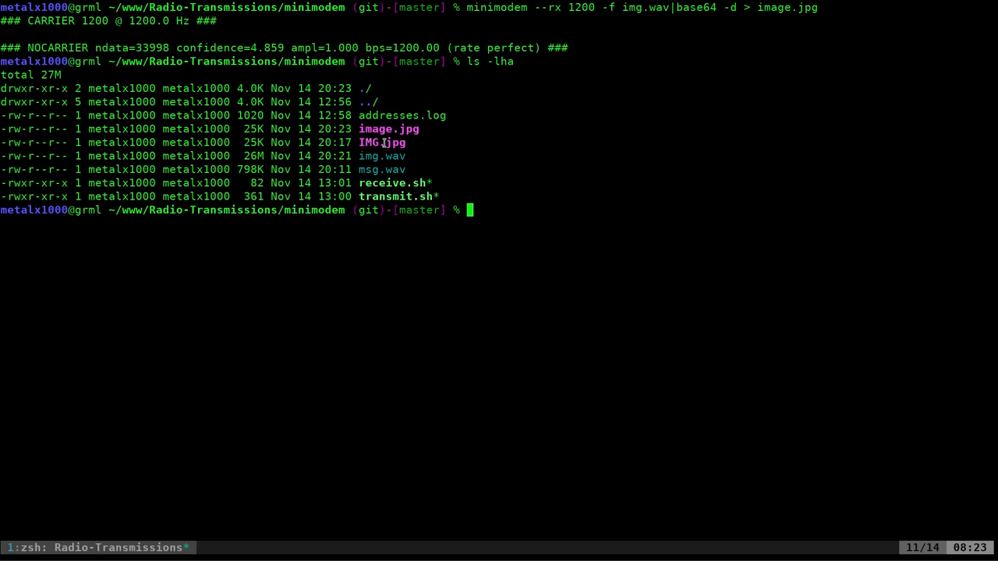
# - Identify the recovered image.jpg with the file command as 340x227 JPEG data
pyautogui.doubleClick(389, 128)
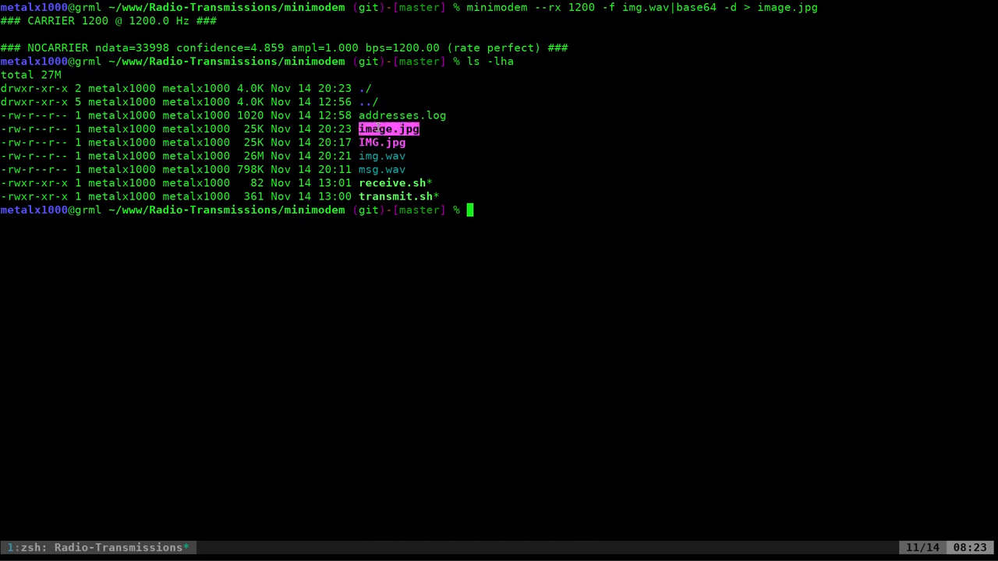
pyautogui.write('file image.jpg')
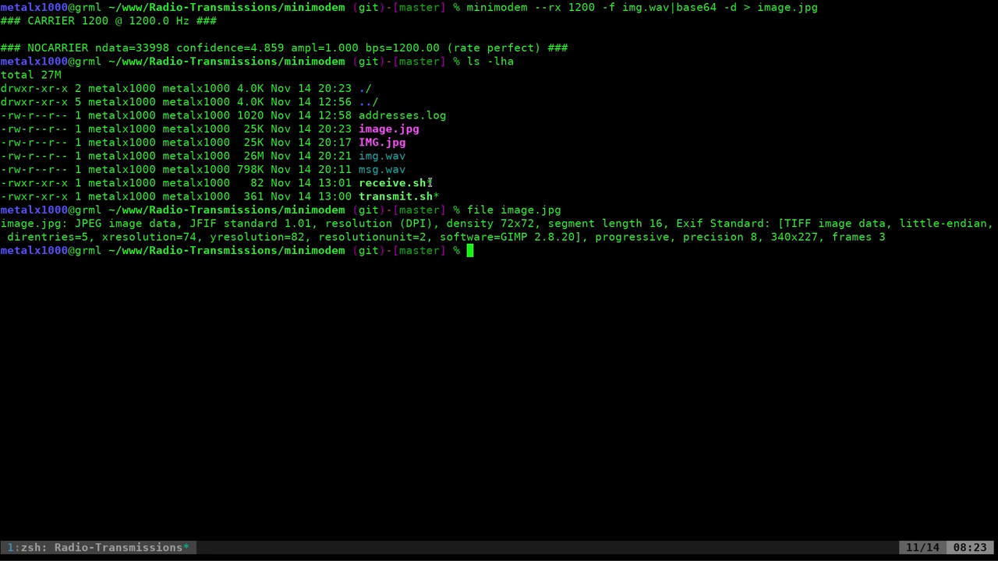
pyautogui.moveTo(428, 168)
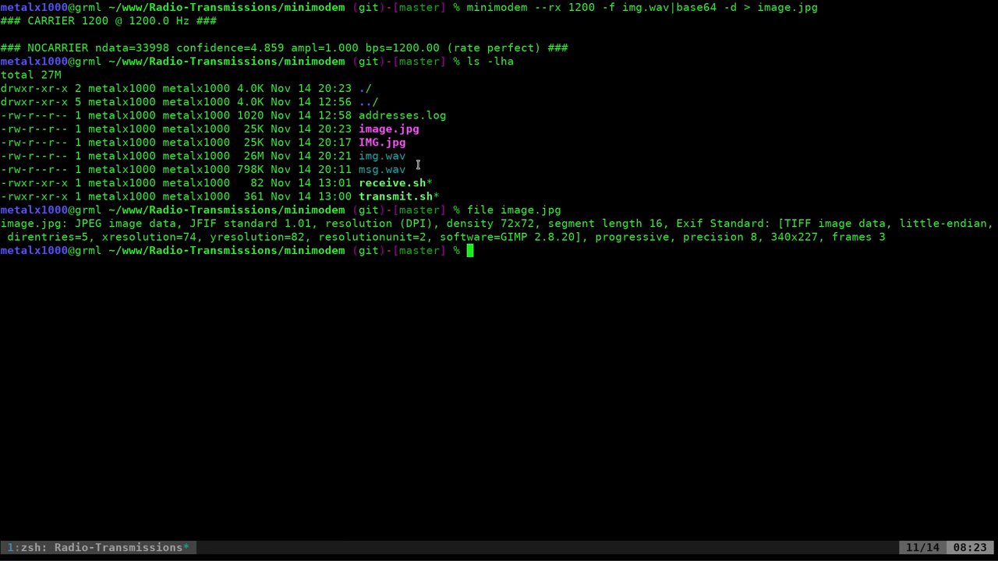
# - Compose rm *.jpg to remove both jpg files
pyautogui.write('rm')
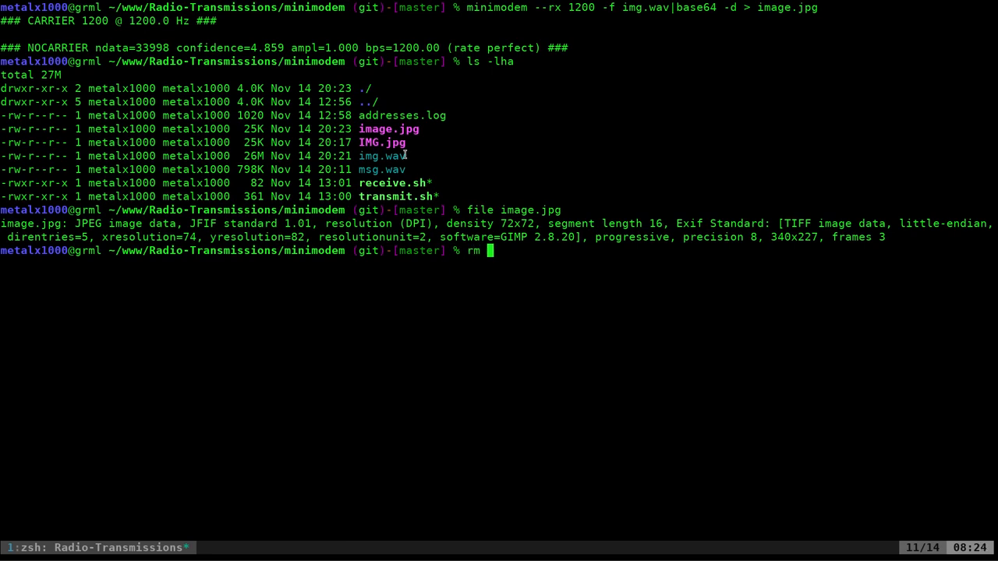
pyautogui.write('*.jpg')
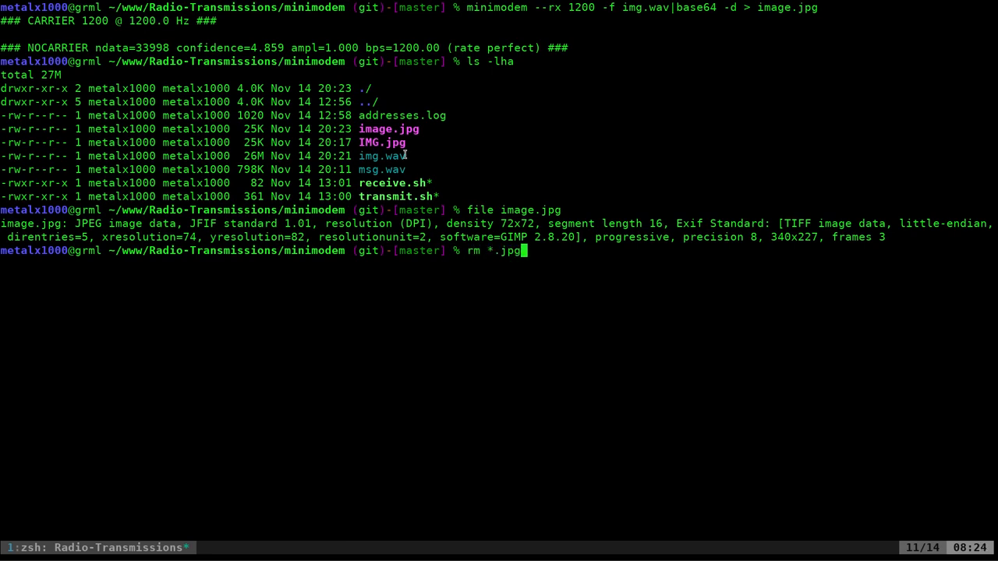